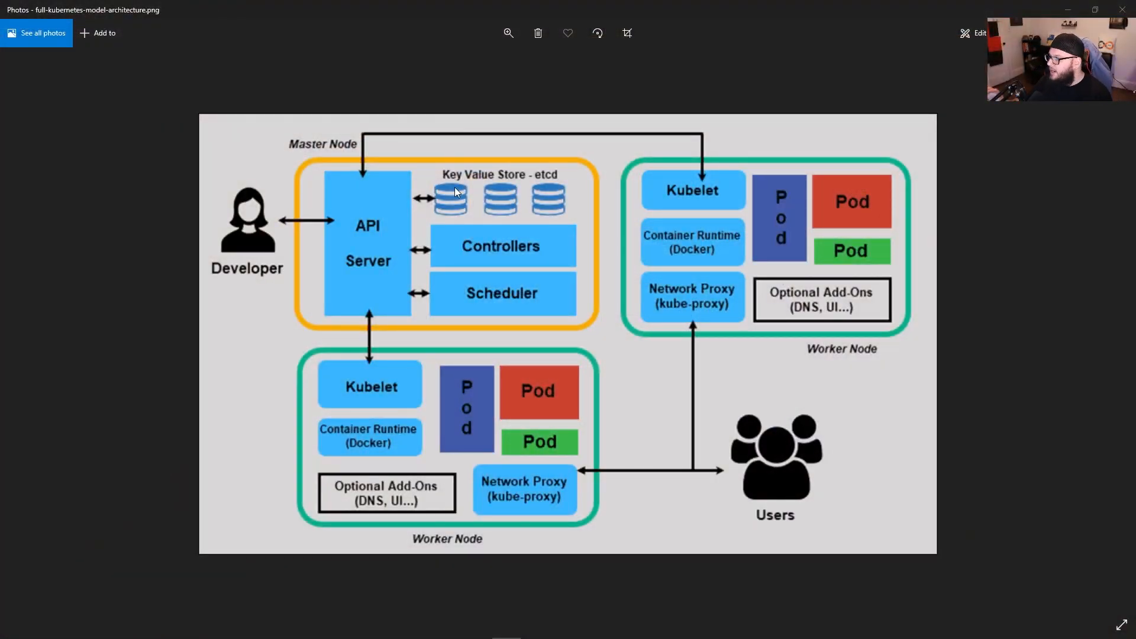
{"action": "mouse_move", "coordinate": [688, 99]}
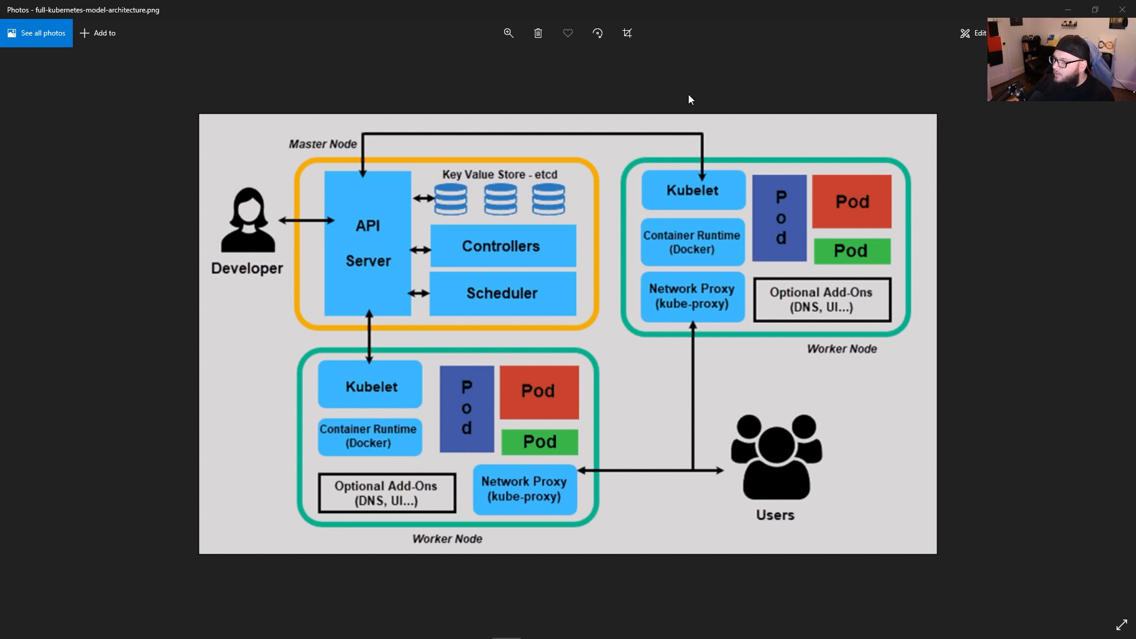